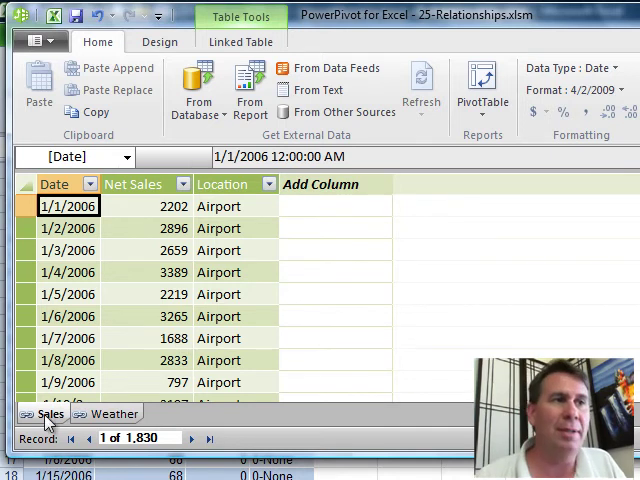
# Review the Weather table's data and return to the Sales table
pyautogui.click(114, 412)
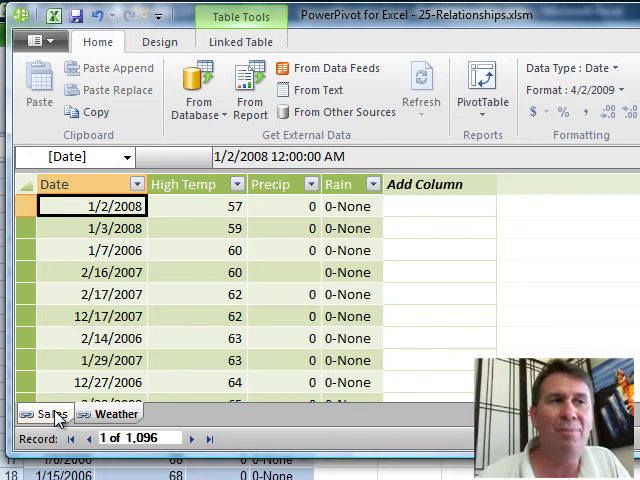
pyautogui.click(48, 412)
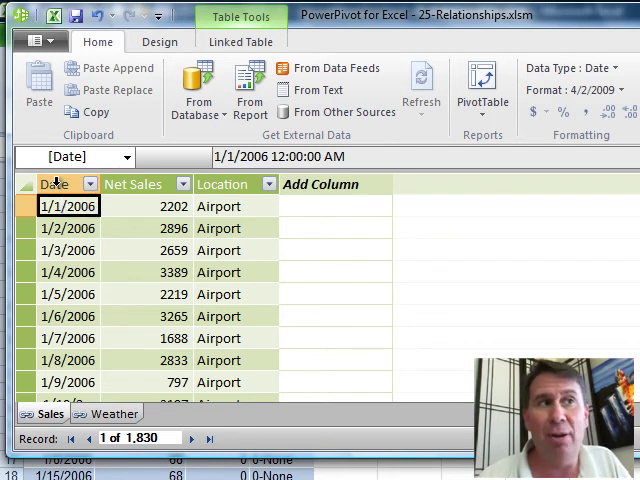
# Create a relationship from the Sales Date column with Weather as the related lookup table
pyautogui.rightClick(56, 184)
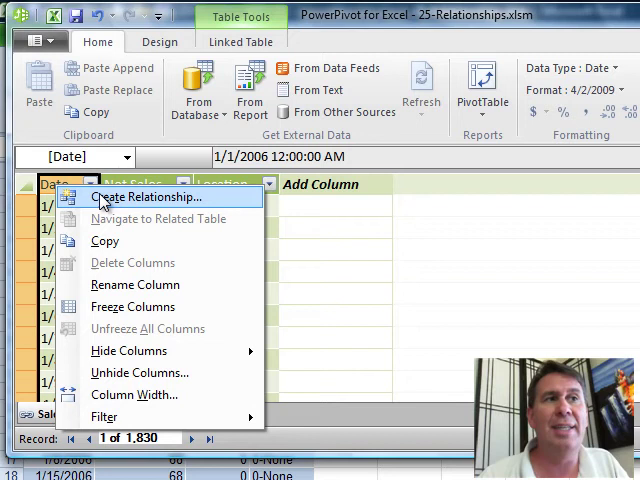
pyautogui.click(146, 196)
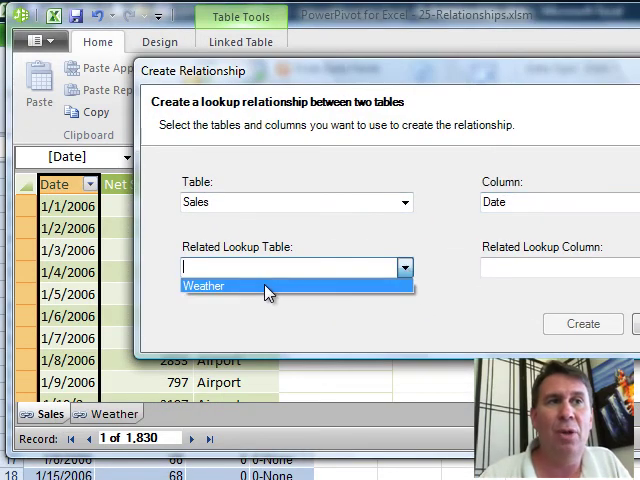
pyautogui.click(204, 284)
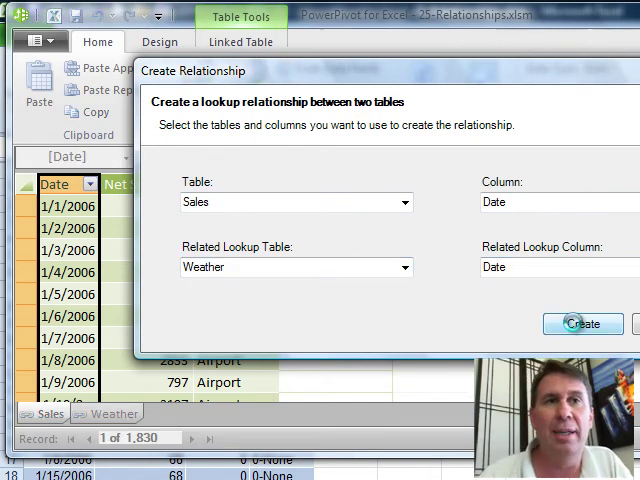
pyautogui.click(582, 324)
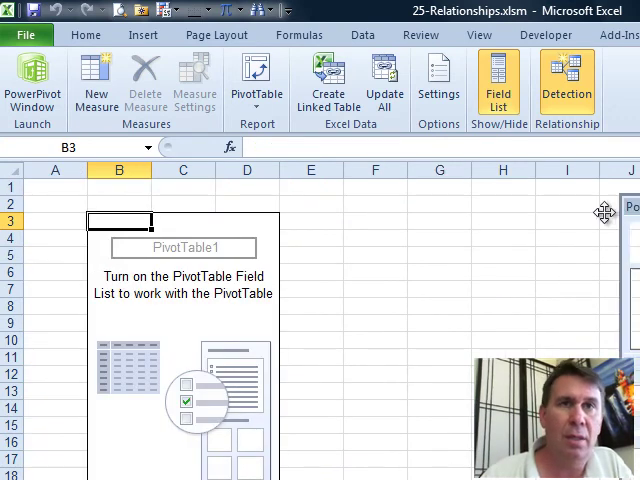
# Select PivotTable1 so the field list shows Sales fields (Date, Net Sales, Location) and Weather
pyautogui.click(498, 82)
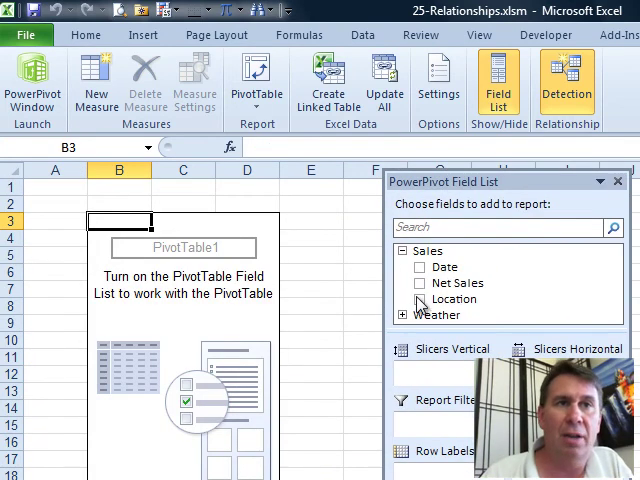